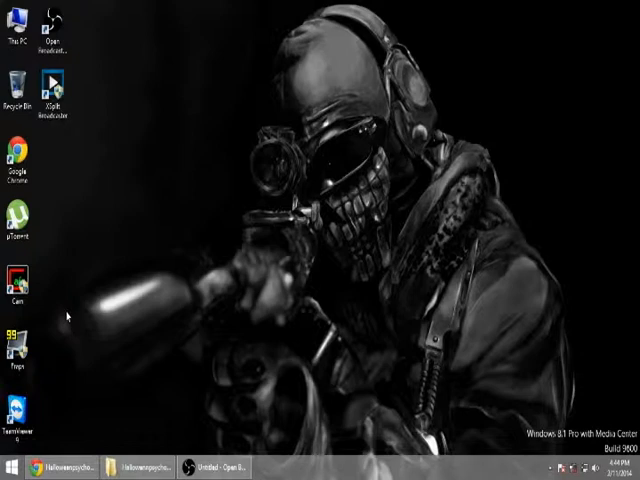
mouse_move(136, 190)
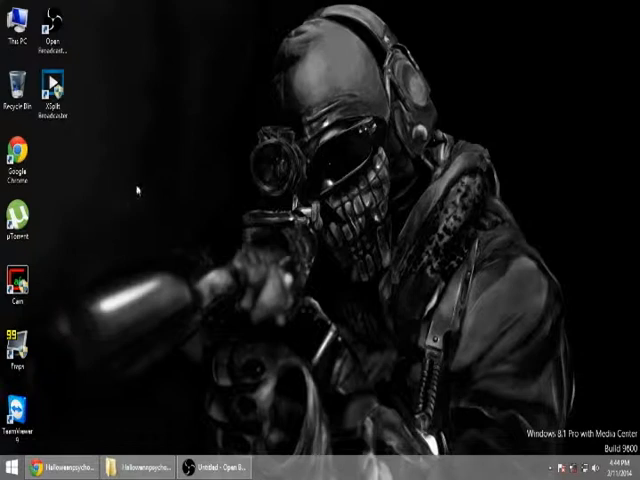
mouse_move(168, 212)
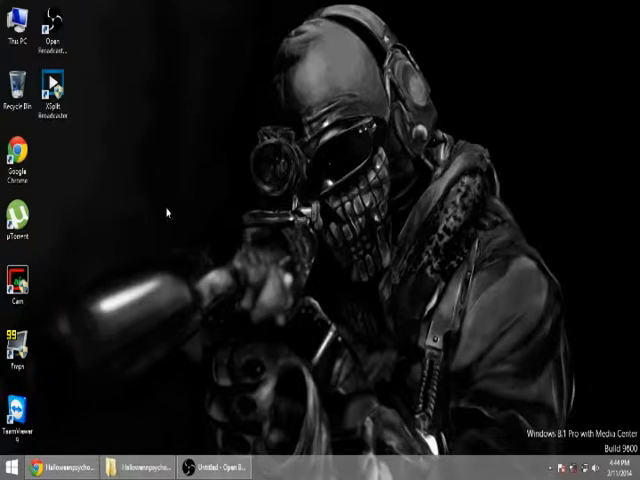
mouse_move(181, 201)
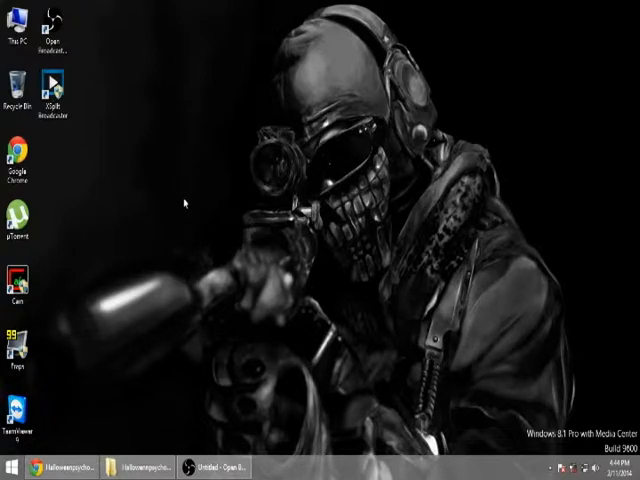
mouse_move(182, 210)
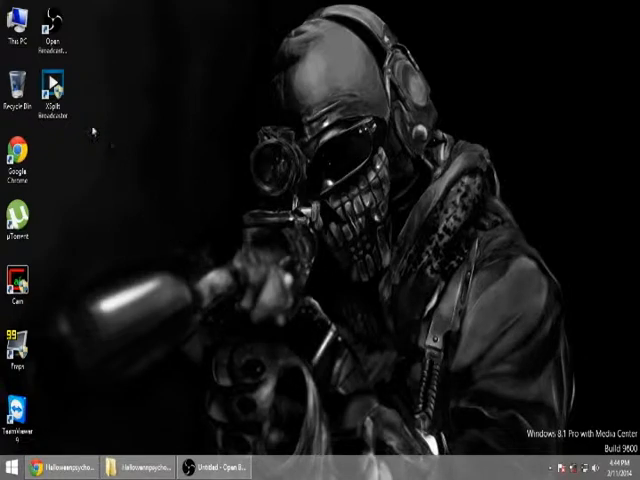
mouse_move(90, 173)
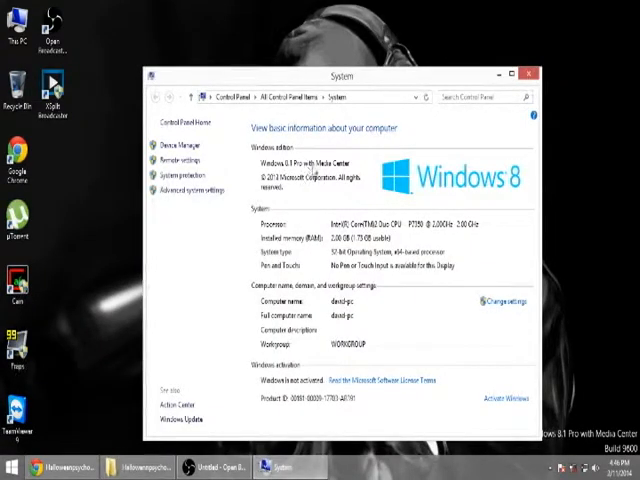
mouse_move(295, 410)
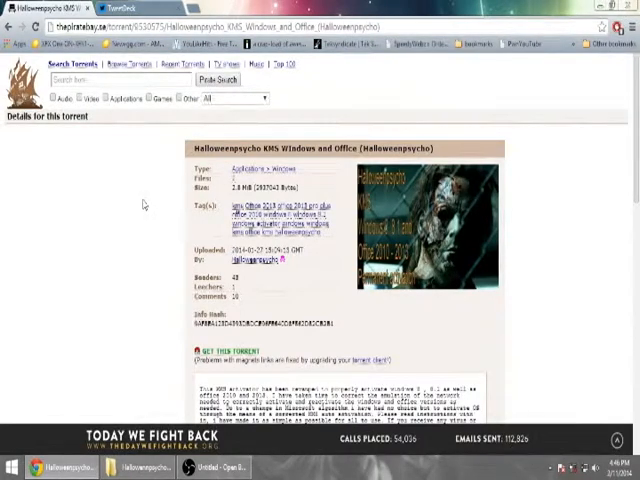
Open the uploader's user page listing all their torrents.
left_click(258, 261)
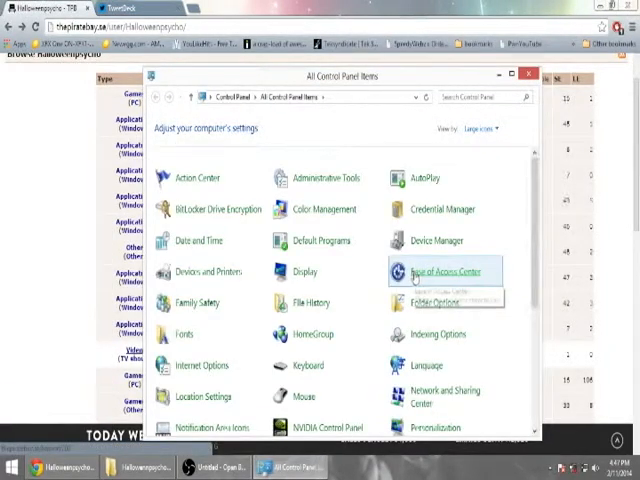
Scroll the Control Panel items, search 'add features', then close the window.
scroll("down", 3)
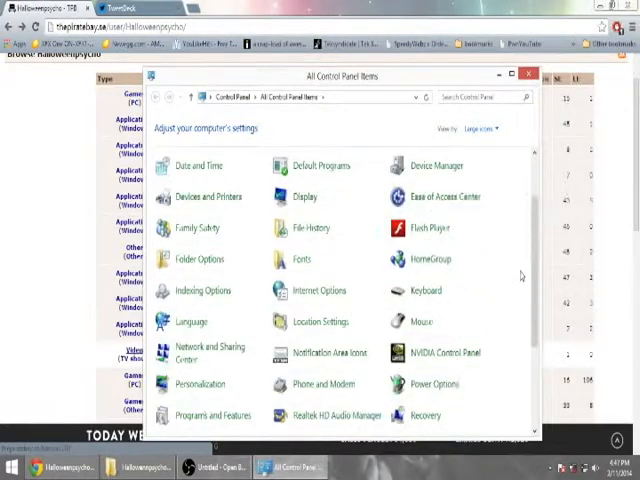
scroll("down", 3)
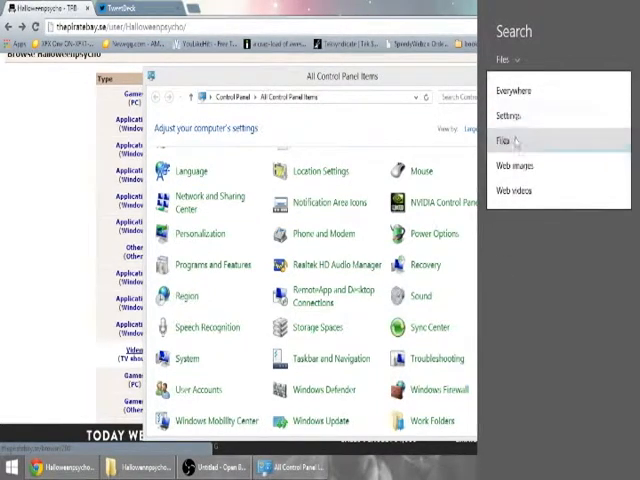
type("add features")
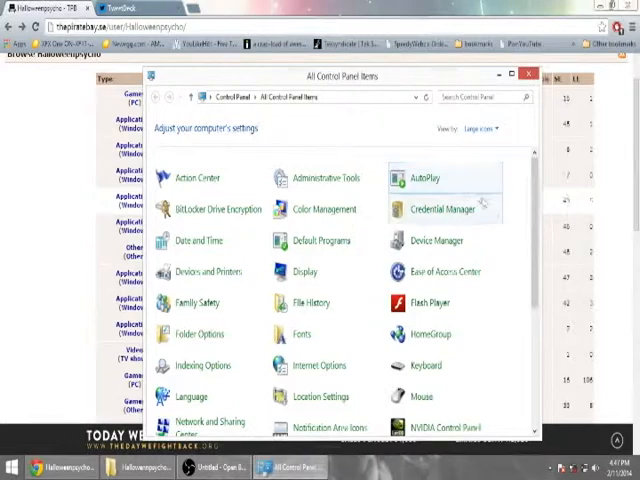
scroll("down", 3)
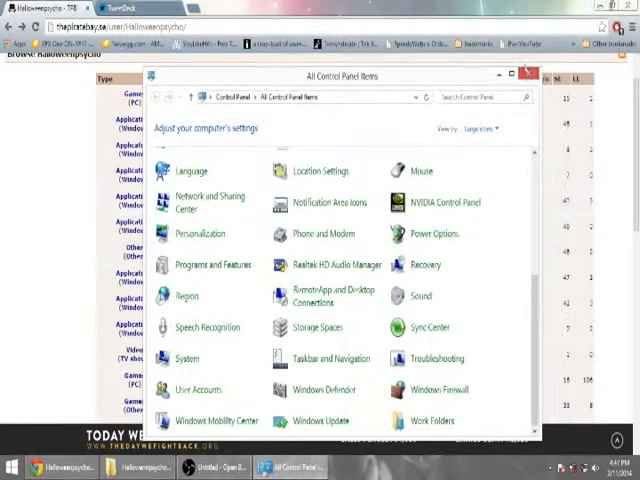
left_click(527, 75)
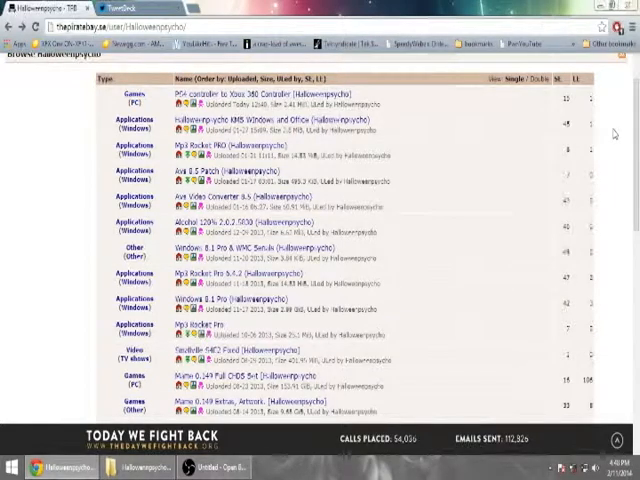
Scroll the uploader's listing to reach the KMS Windows and Office torrent details.
scroll("down", 3)
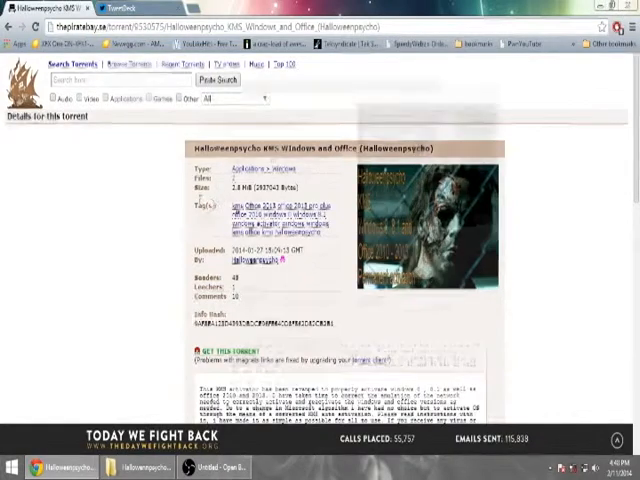
scroll("down", 3)
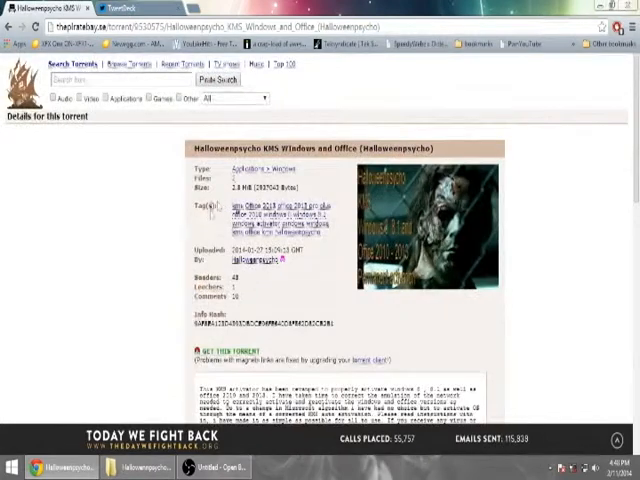
scroll("down", 3)
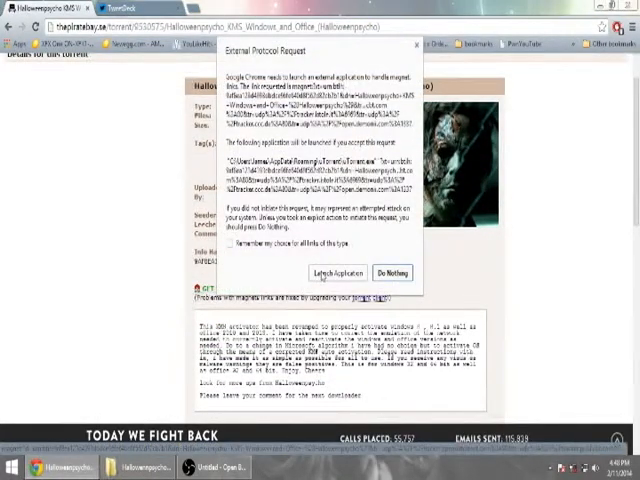
Launch uTorrent from the magnet prompt and dismiss its 'already in list' notice.
left_click(322, 272)
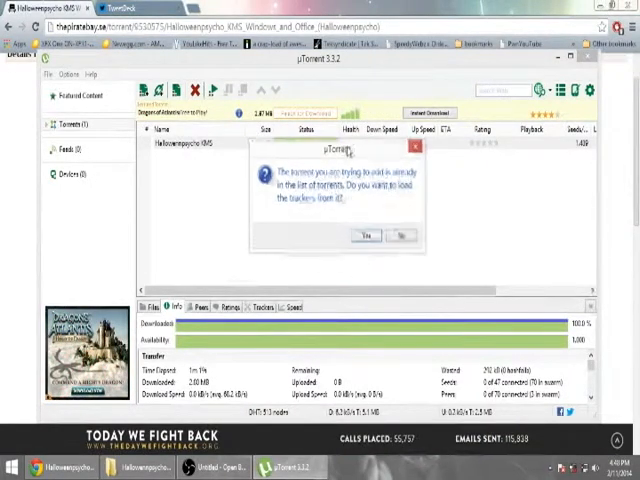
left_click(365, 235)
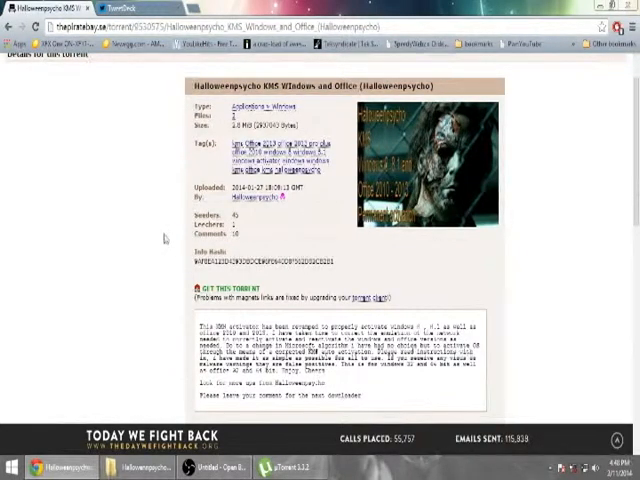
mouse_move(167, 237)
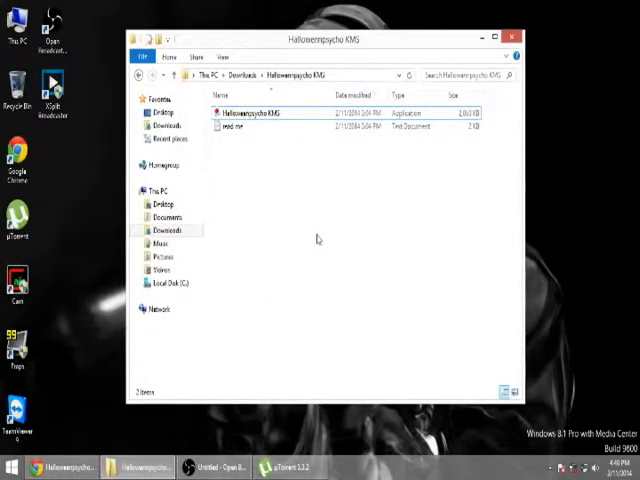
mouse_move(300, 153)
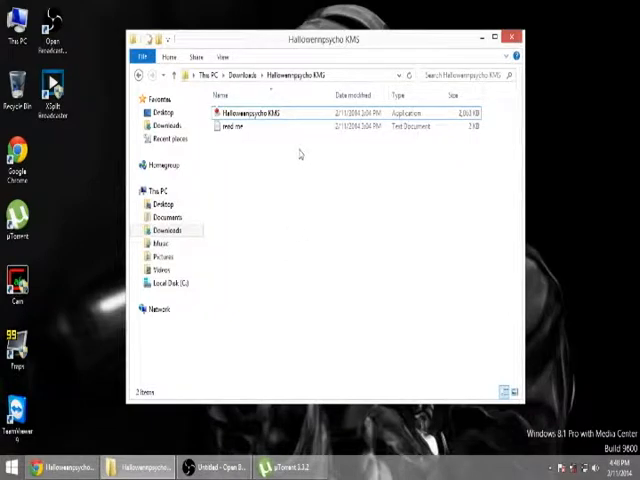
mouse_move(299, 167)
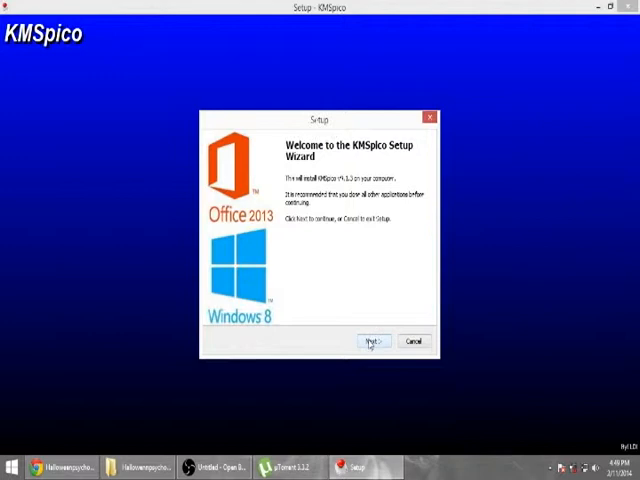
Advance KMSpico Setup, accepting the license and keeping the default install folder.
left_click(372, 341)
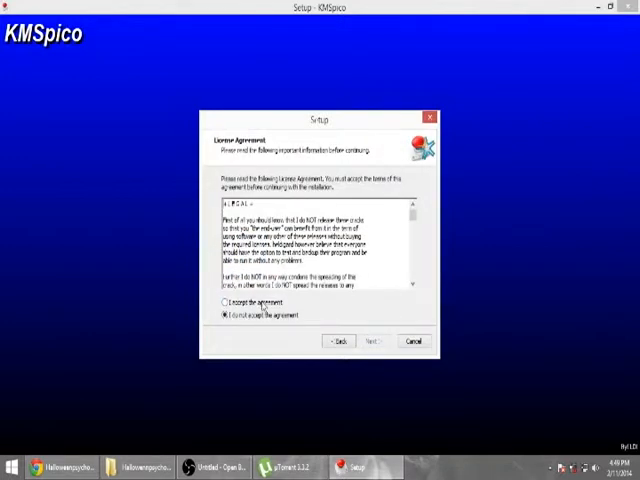
left_click(371, 341)
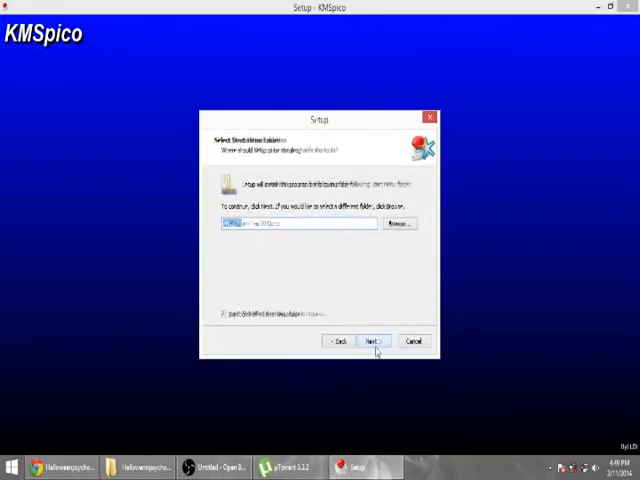
left_click(373, 341)
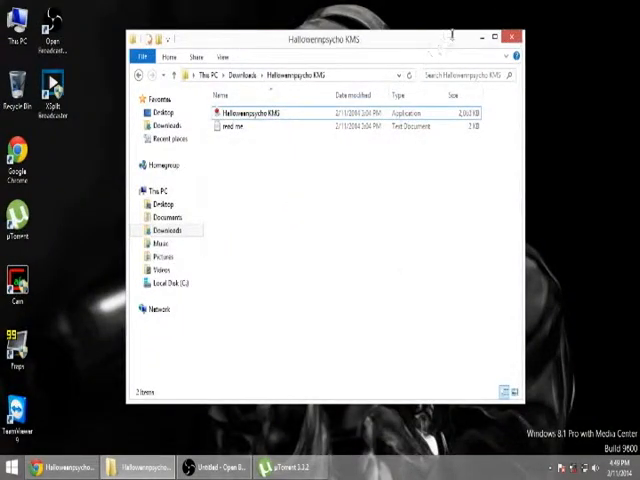
Scroll the Start screen tiles and select the Desktop tile.
left_click(512, 36)
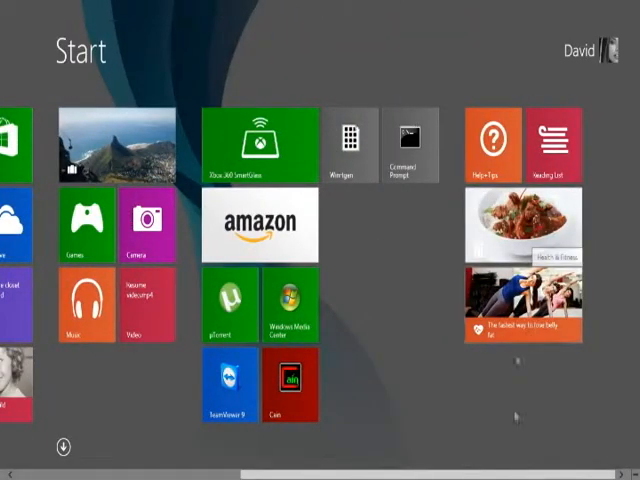
scroll("left", 3)
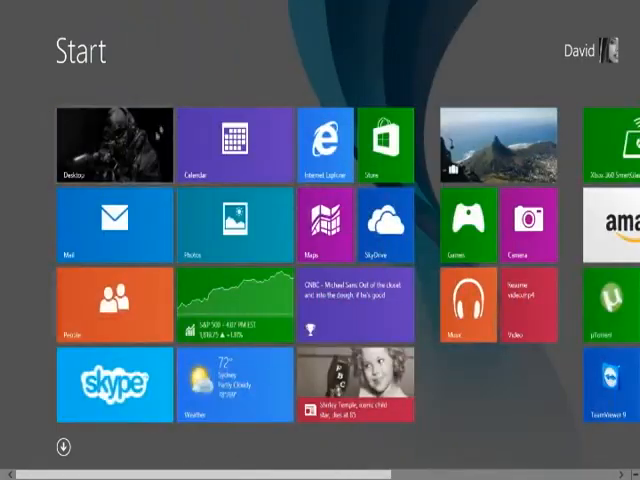
left_click(118, 145)
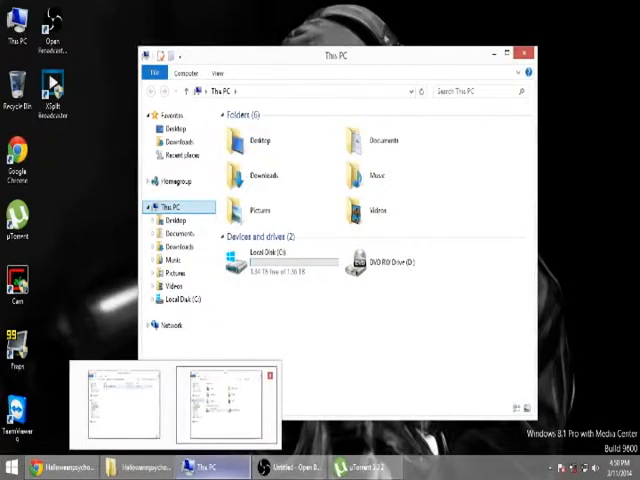
mouse_move(360, 350)
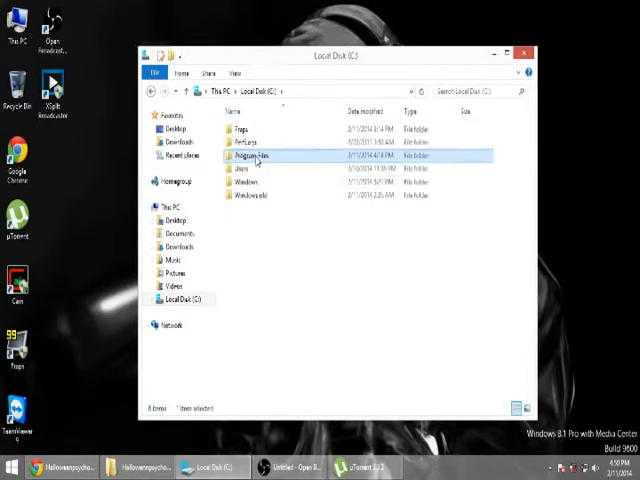
Open the KMSpico folder in Program Files and launch KMSELDI.
double_click(251, 157)
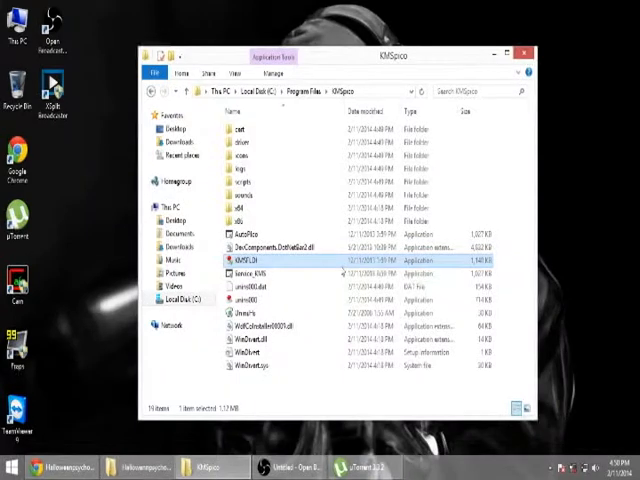
double_click(258, 259)
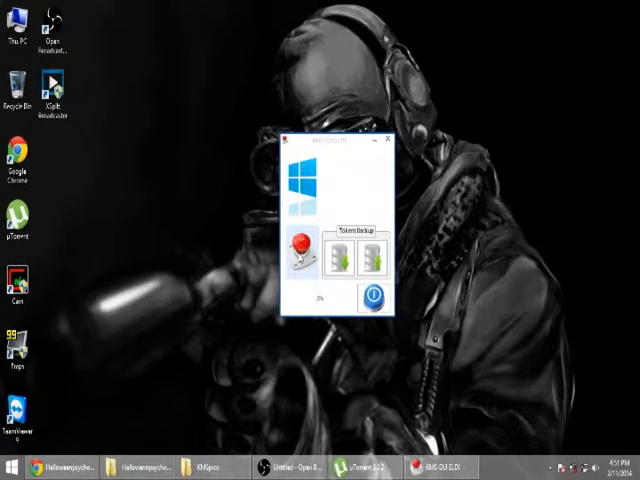
Press the red activation button in KMS GUI ELDI, then close it.
left_click(304, 252)
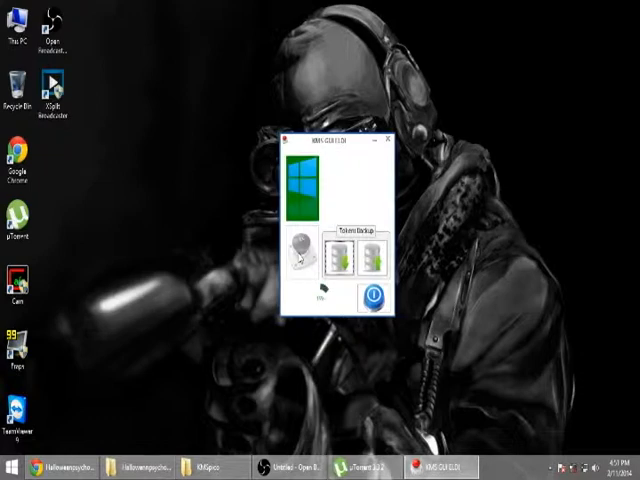
left_click(391, 140)
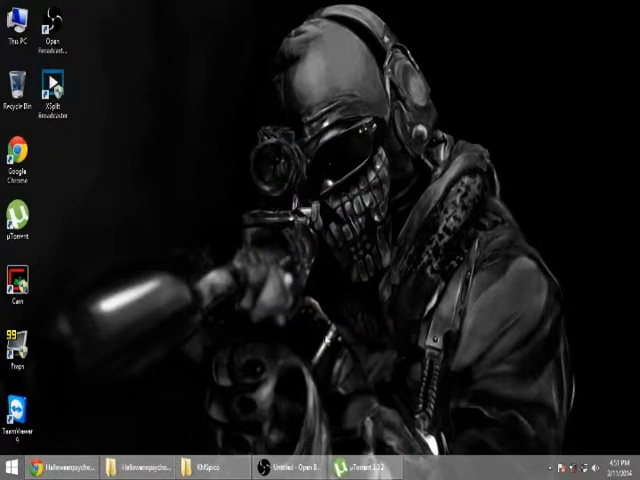
mouse_move(133, 387)
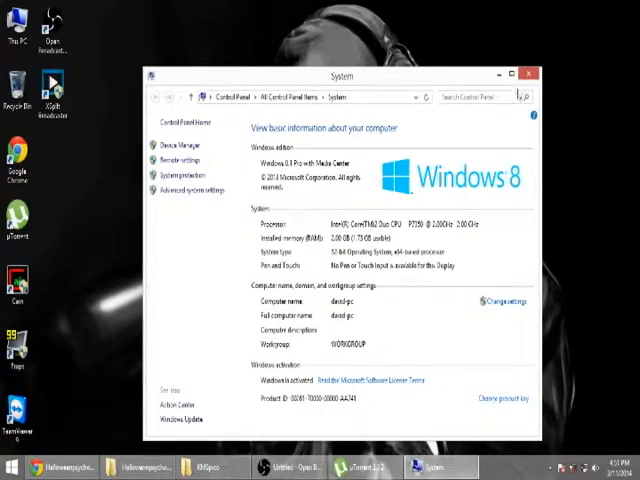
Close the System window after confirming 'Windows is activated'.
left_click(529, 74)
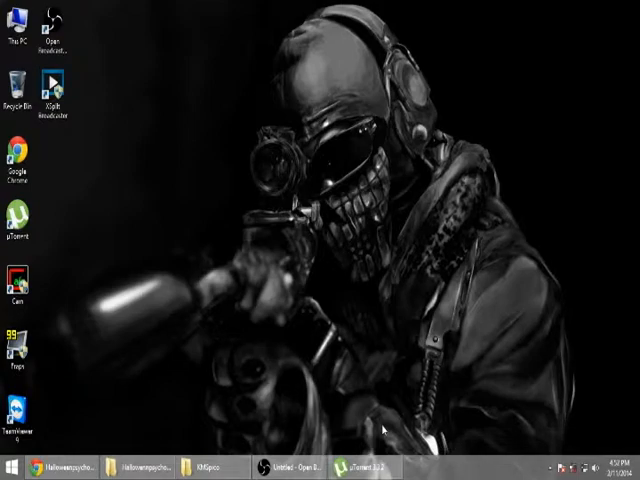
Restore the Open Broadcaster Software window from the taskbar.
left_click(370, 467)
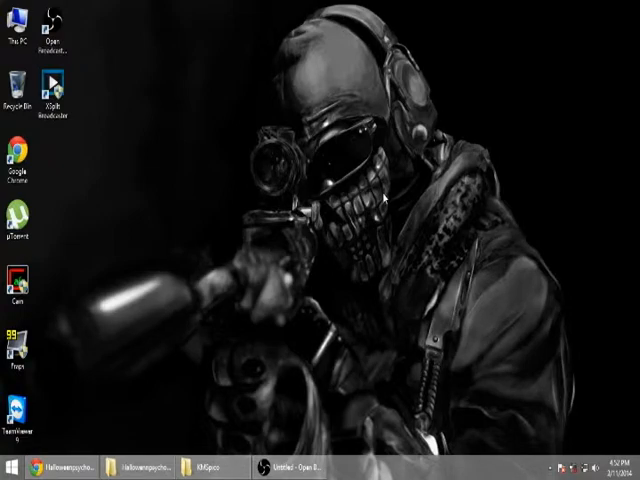
left_click(300, 467)
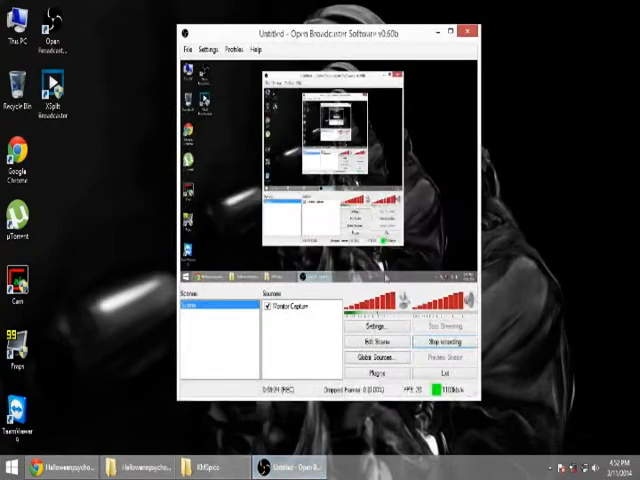